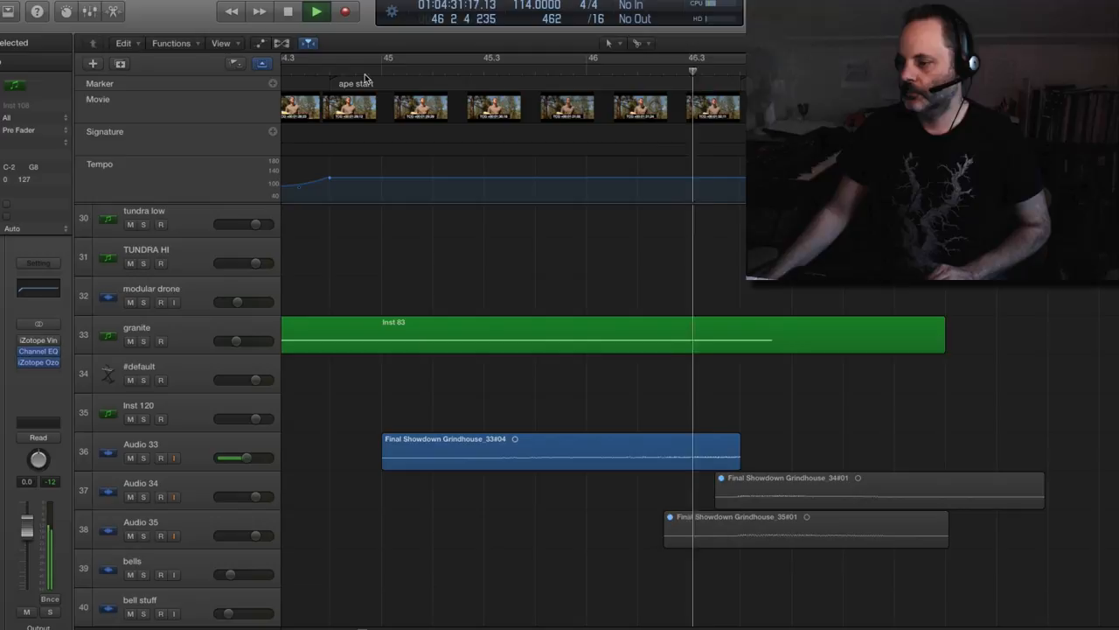
# Step: Solo the Audio 35 layer, then turn soloing back off
pyautogui.click(316, 11)
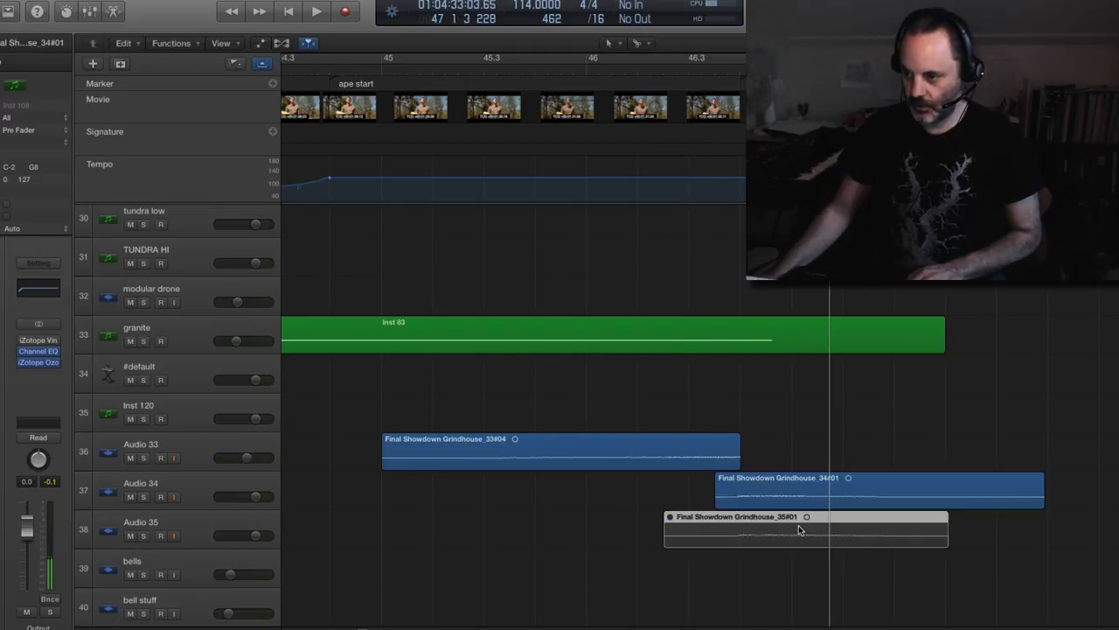
pyautogui.click(805, 516)
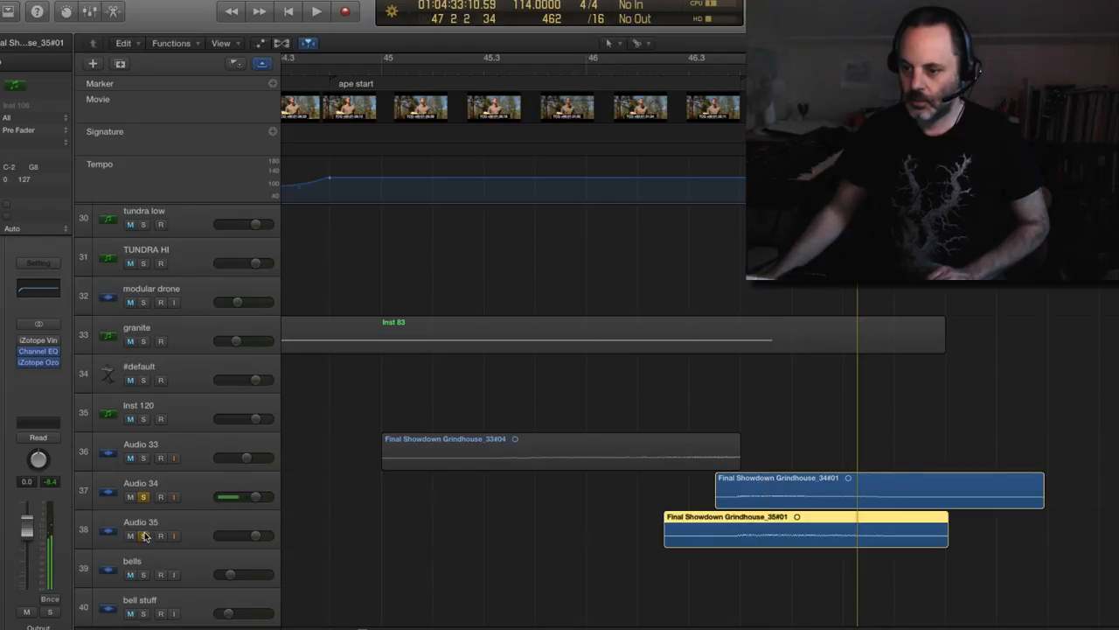
pyautogui.click(314, 11)
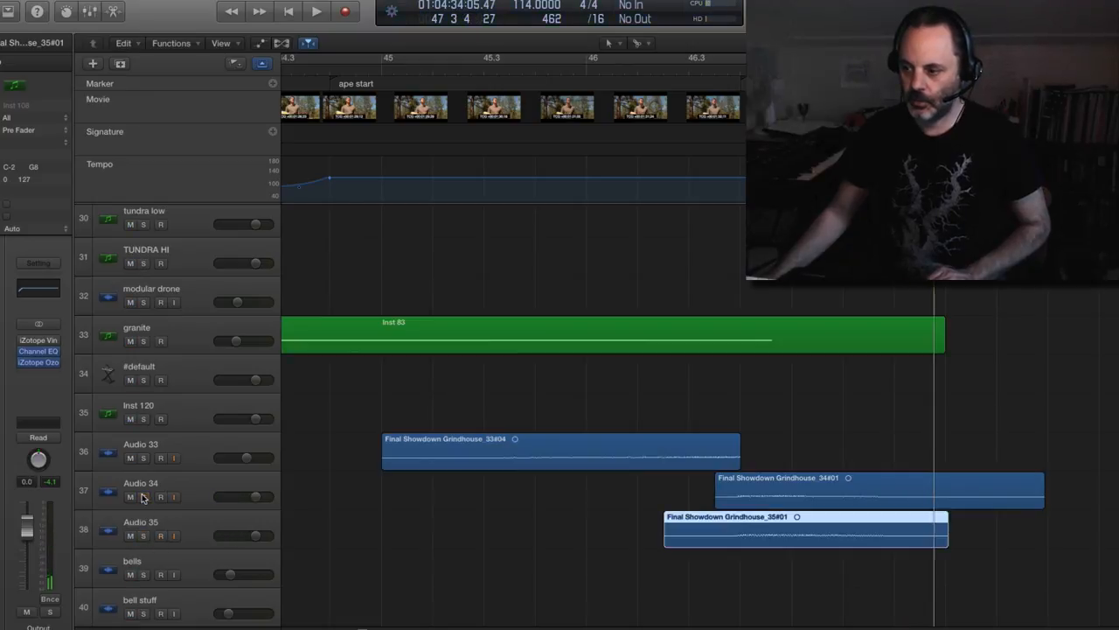
pyautogui.click(315, 11)
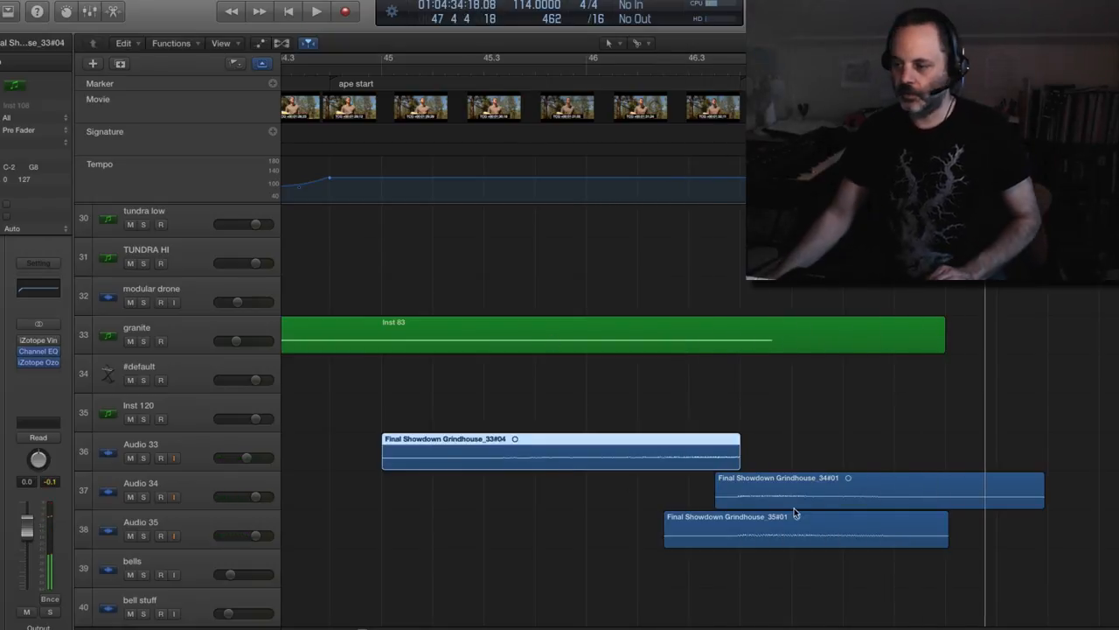
pyautogui.click(805, 527)
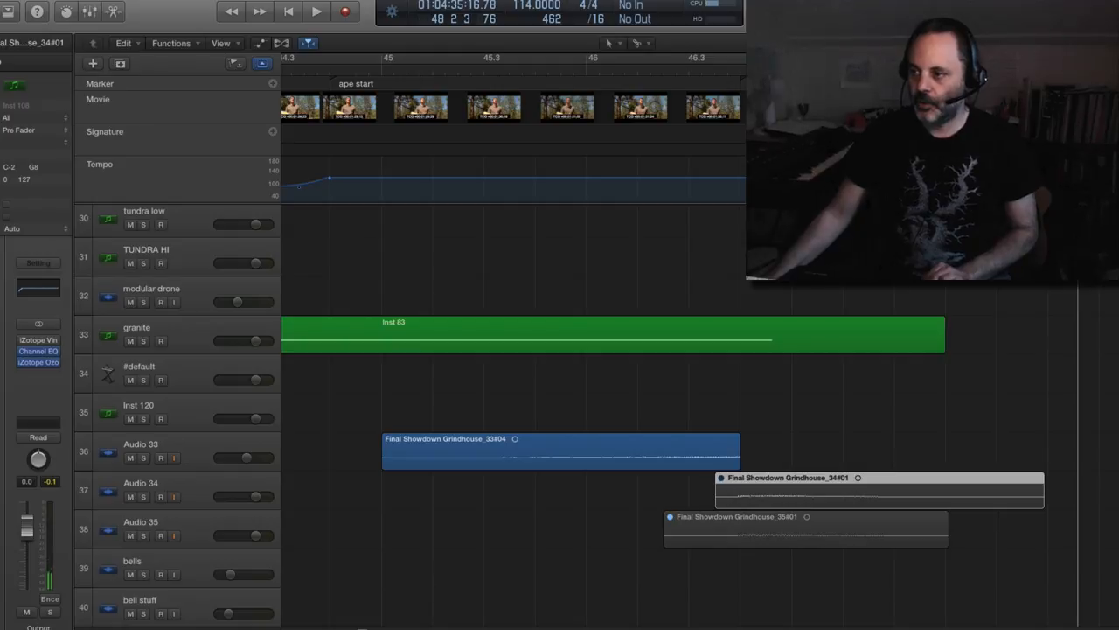
pyautogui.moveTo(673, 78)
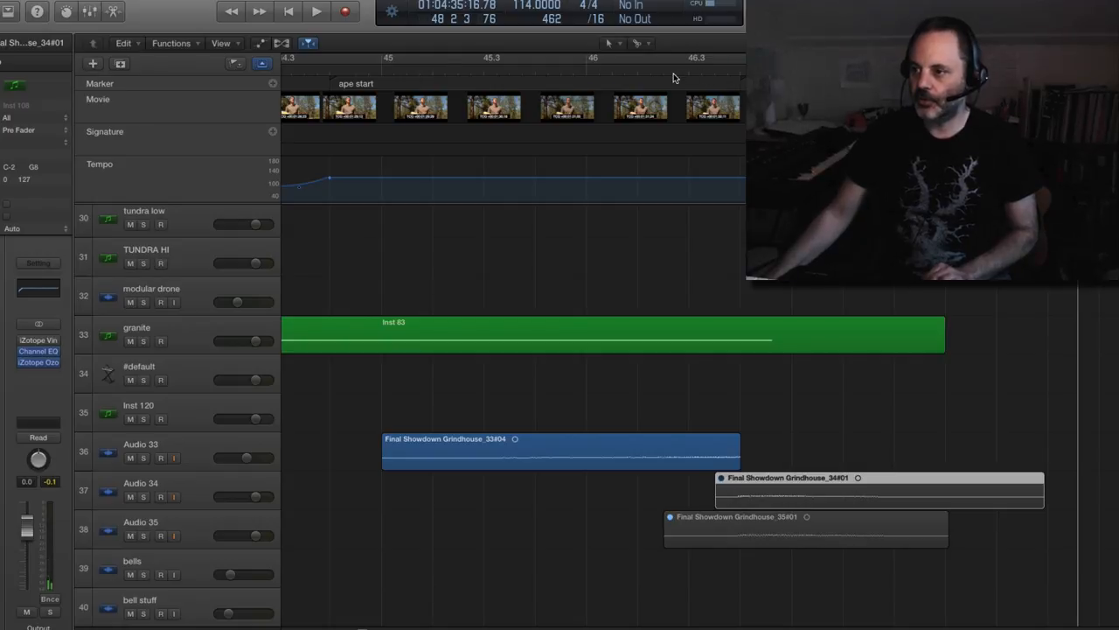
# Step: Move the playhead to bar 51, play against the movie, then stop playback
pyautogui.click(316, 11)
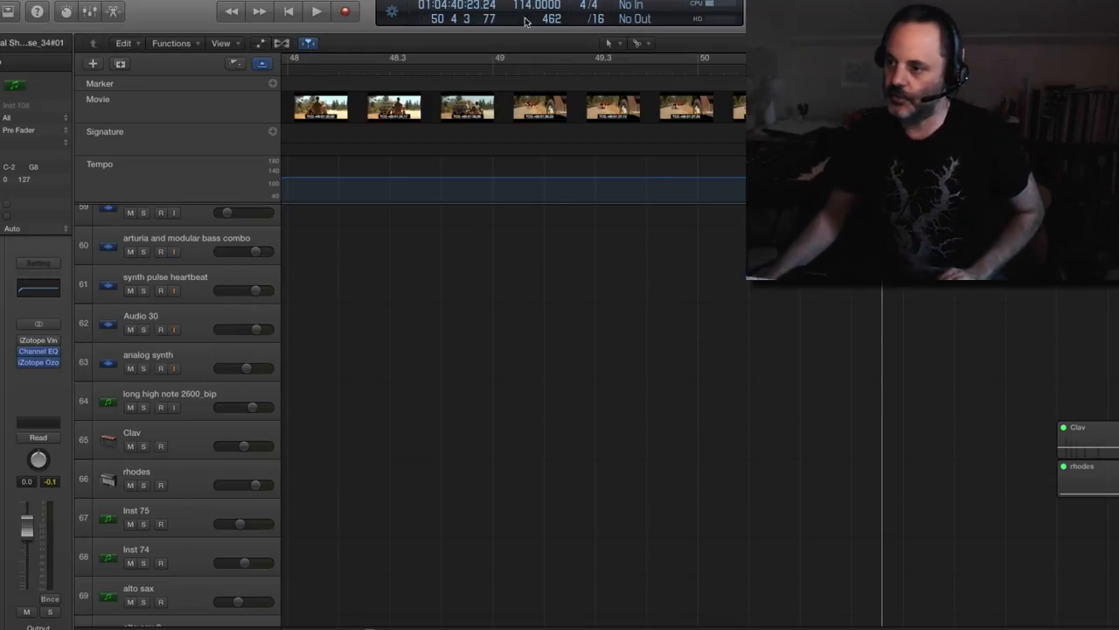
pyautogui.click(316, 11)
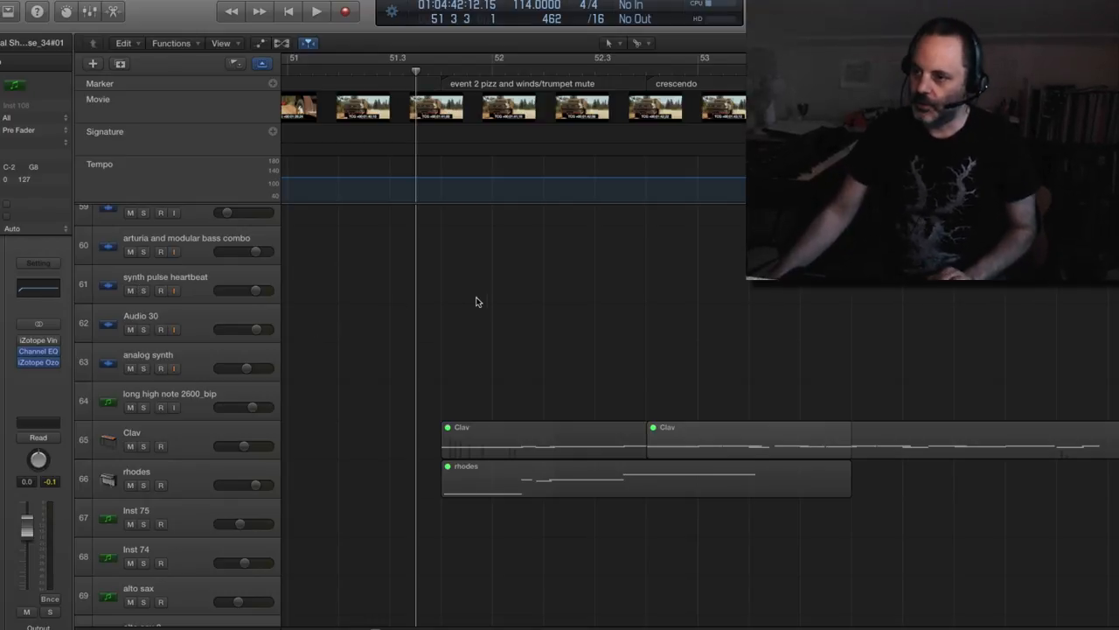
pyautogui.click(316, 12)
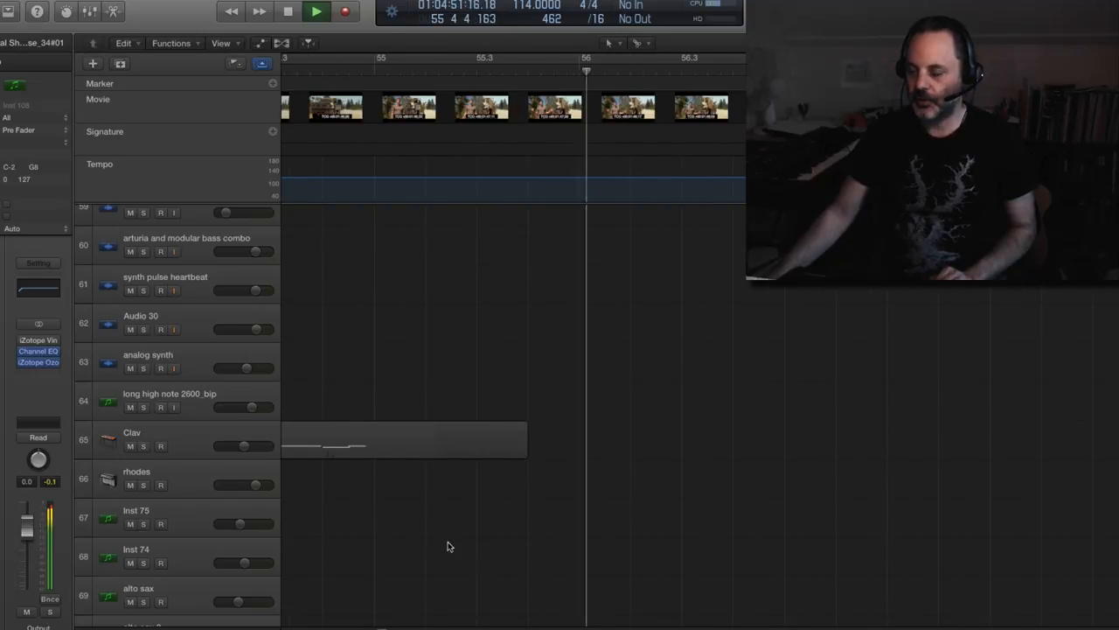
pyautogui.click(317, 12)
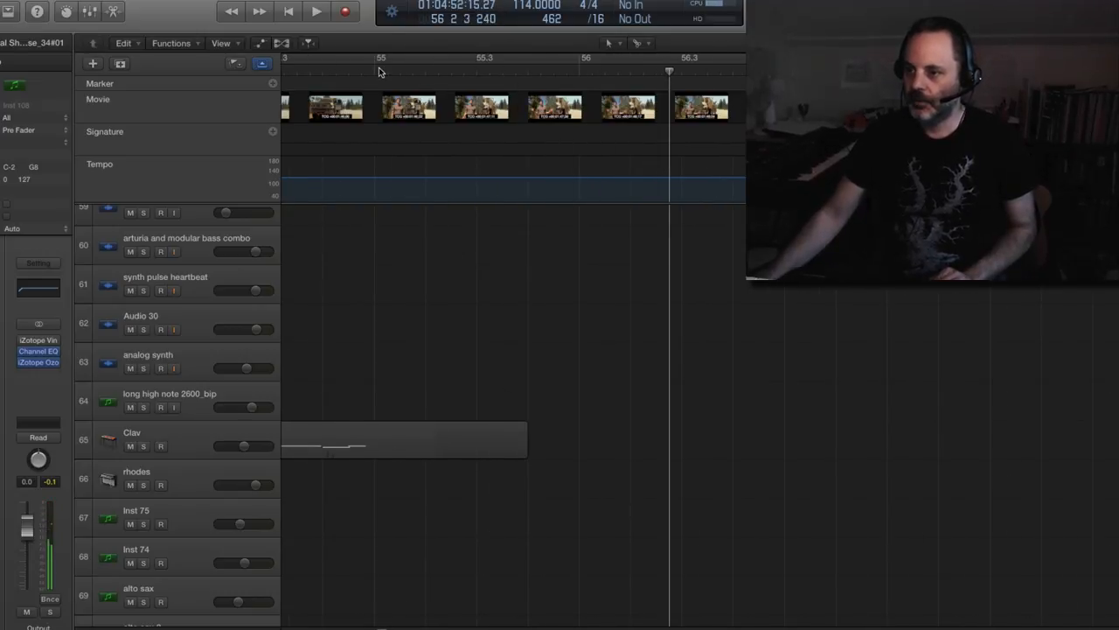
pyautogui.click(316, 12)
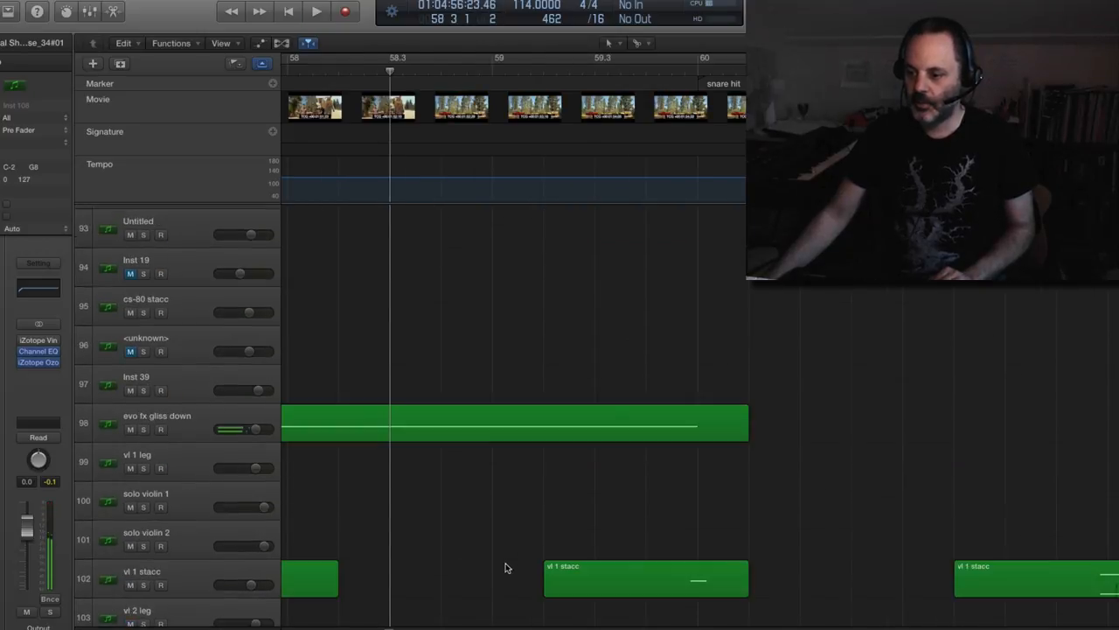
# Step: Scroll down to the timp, snare and hyper toms tracks with the playhead at bar 57
pyautogui.scroll(-3)
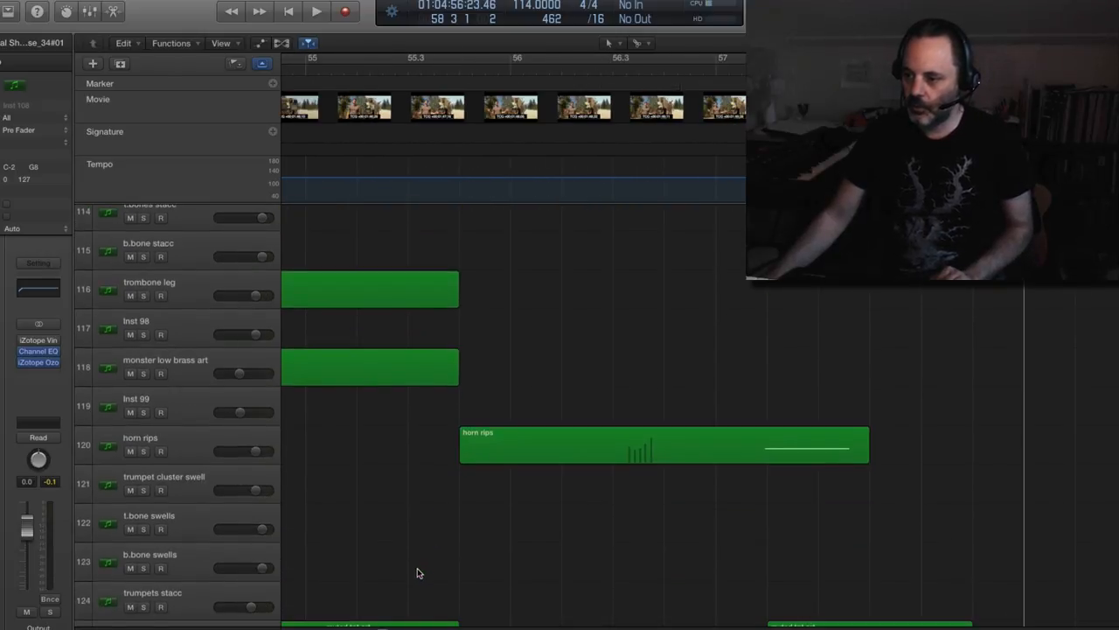
pyautogui.scroll(-3)
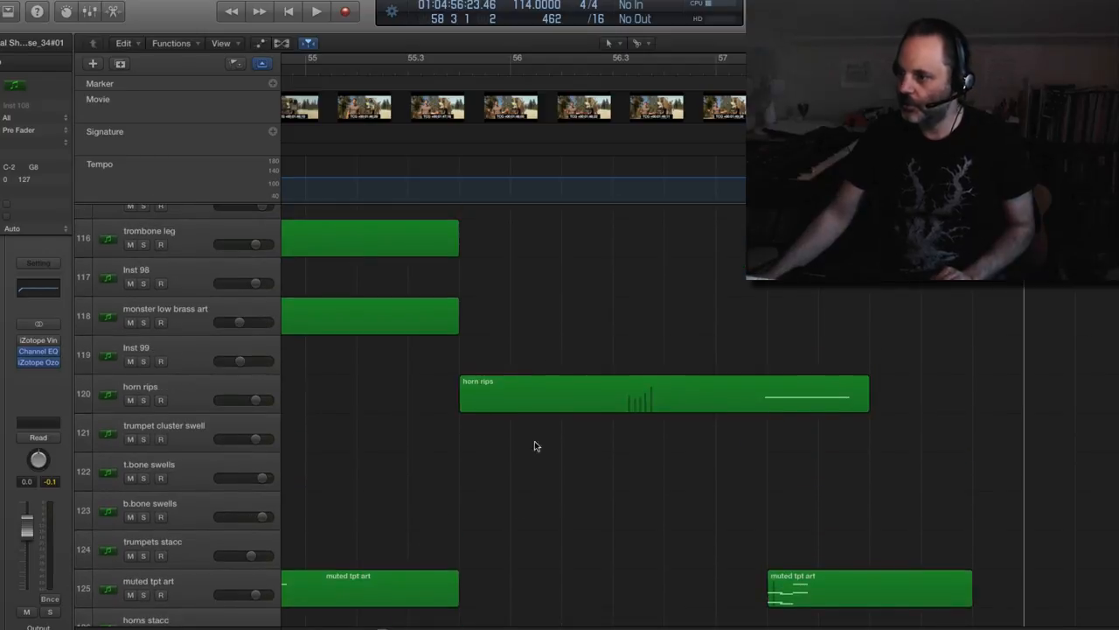
pyautogui.click(719, 71)
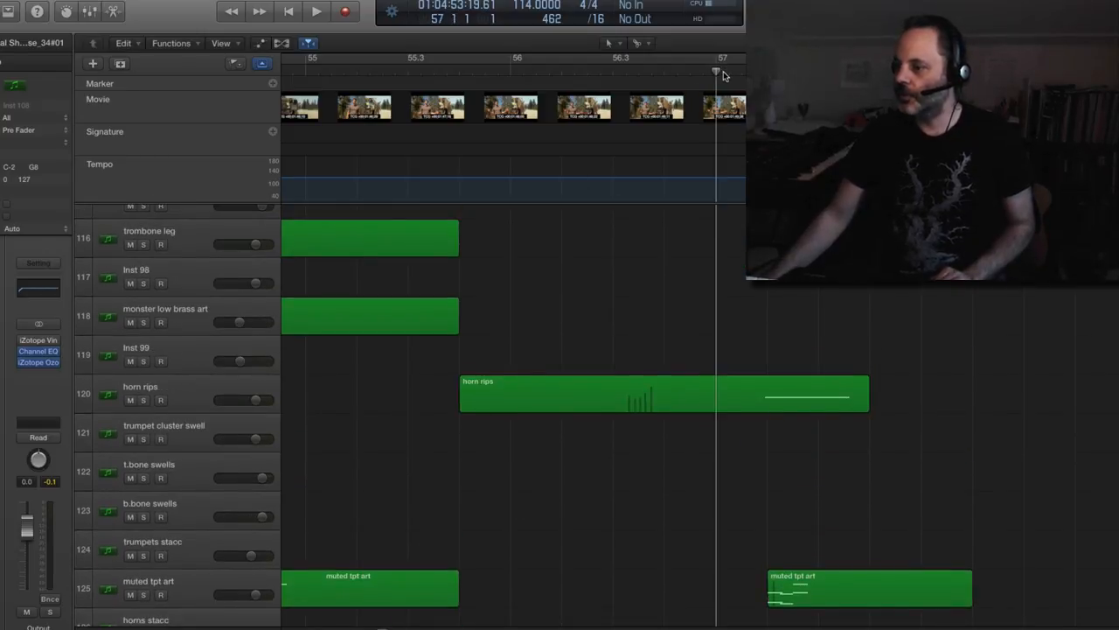
pyautogui.click(315, 11)
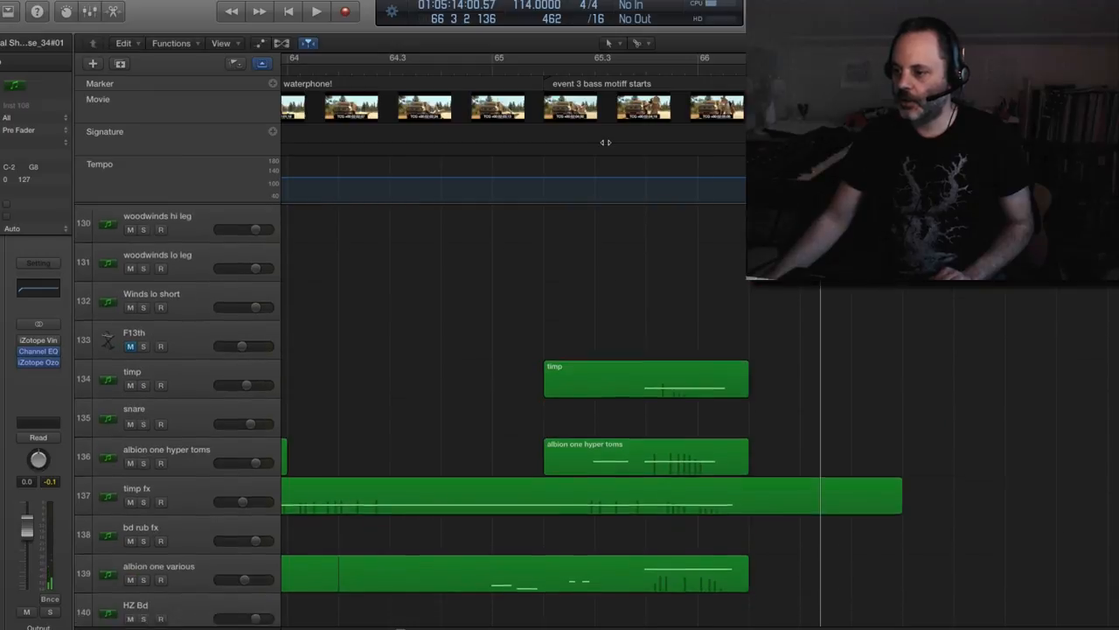
# Step: Scroll the Tracks area to tracks 72–82, showing the Super Fuzz region near bar 65
pyautogui.scroll(-3)
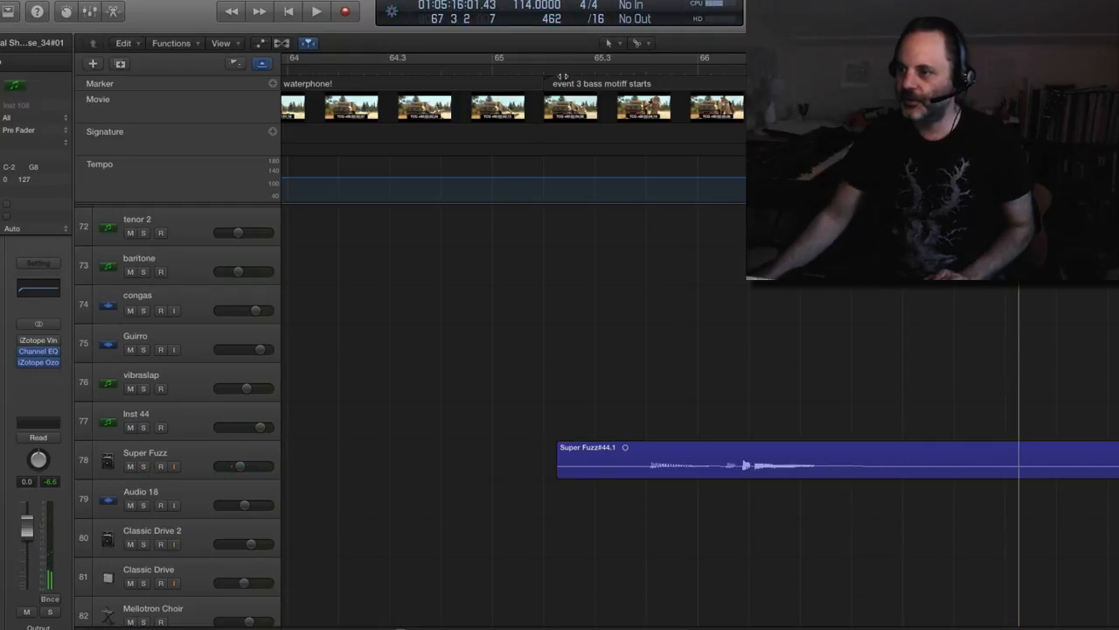
# Step: Set the playhead just after the waterphone! marker, play, and scroll to tracks 88–98
pyautogui.click(316, 11)
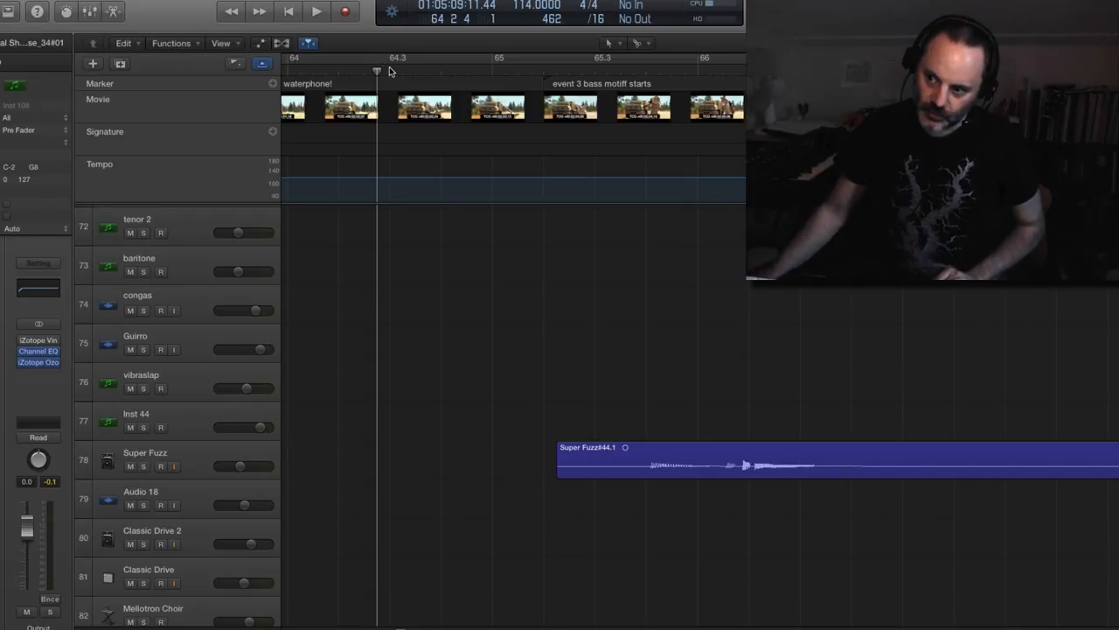
pyautogui.click(315, 11)
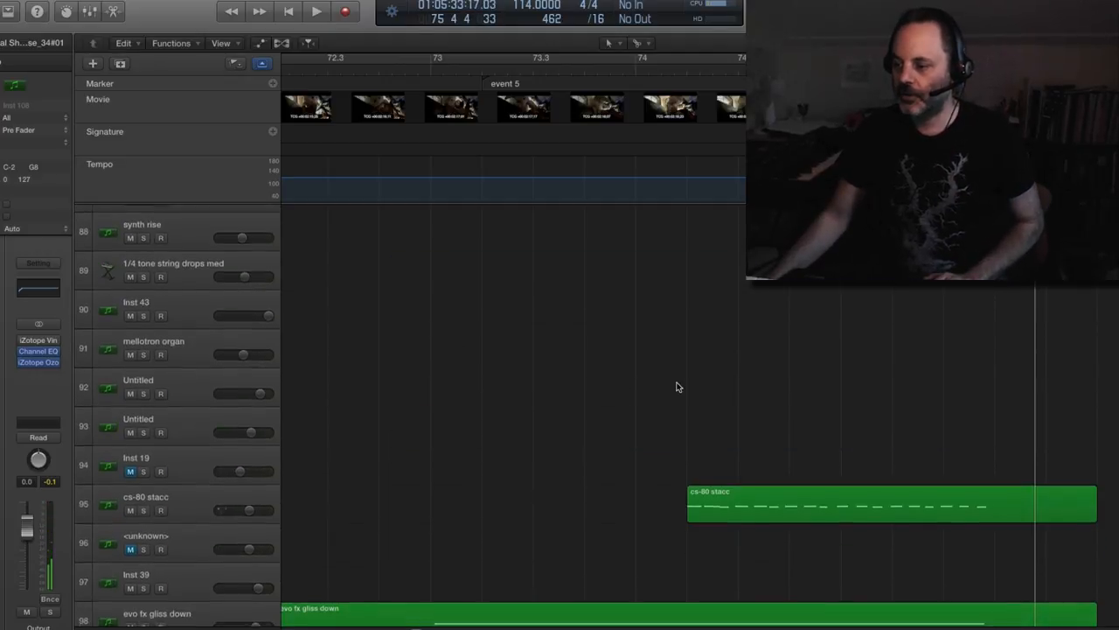
pyautogui.scroll(-3)
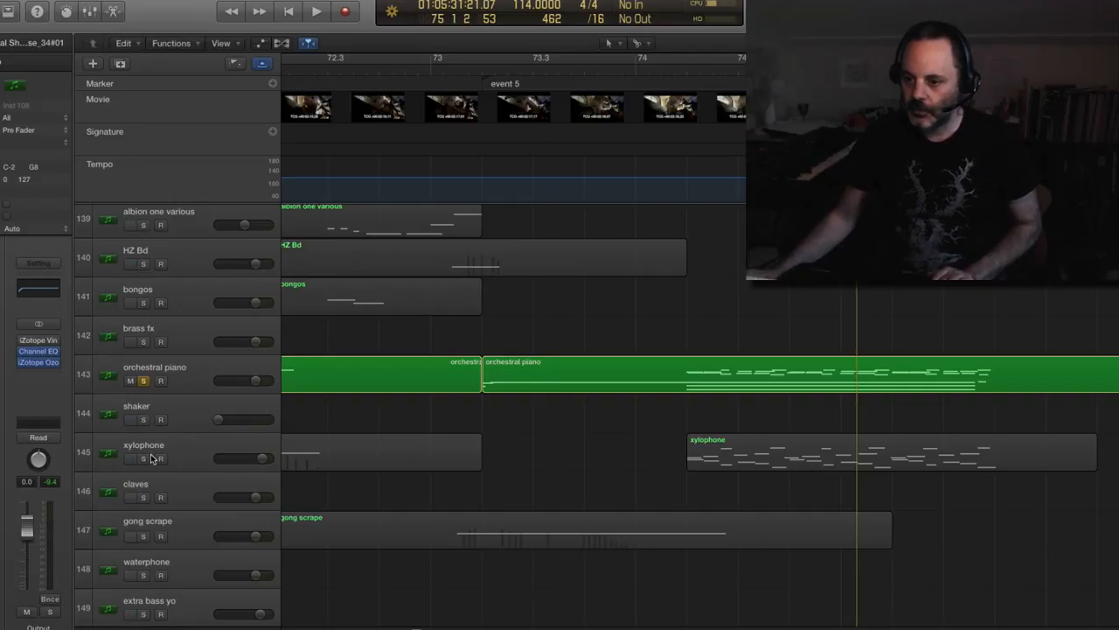
# Step: Solo the xylophone alongside the orchestral piano and set the playhead to bar 74
pyautogui.click(143, 459)
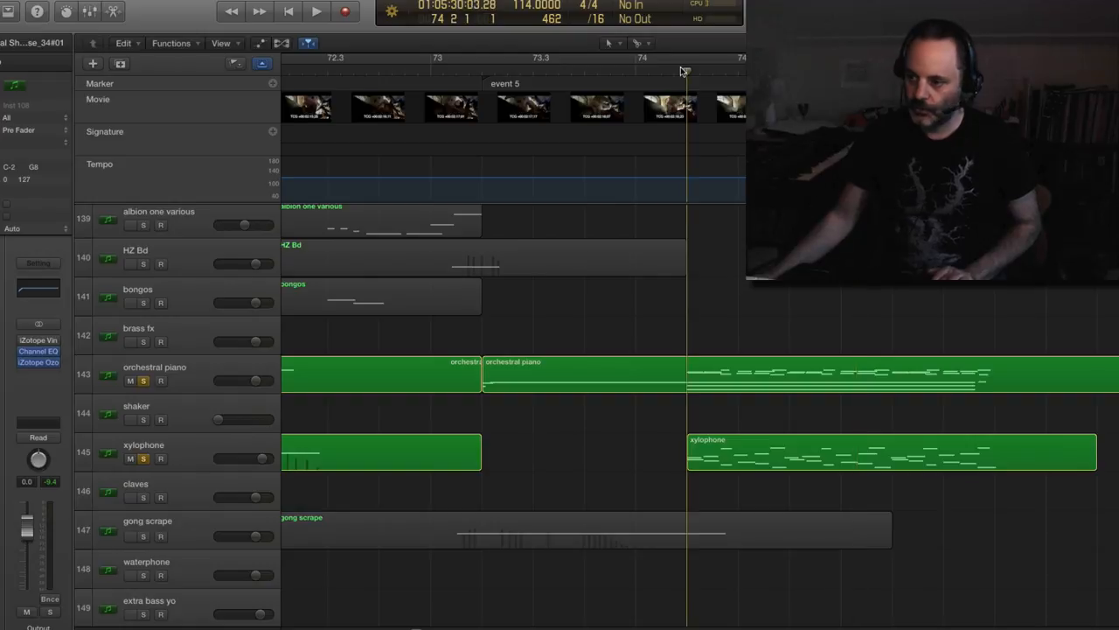
pyautogui.click(316, 11)
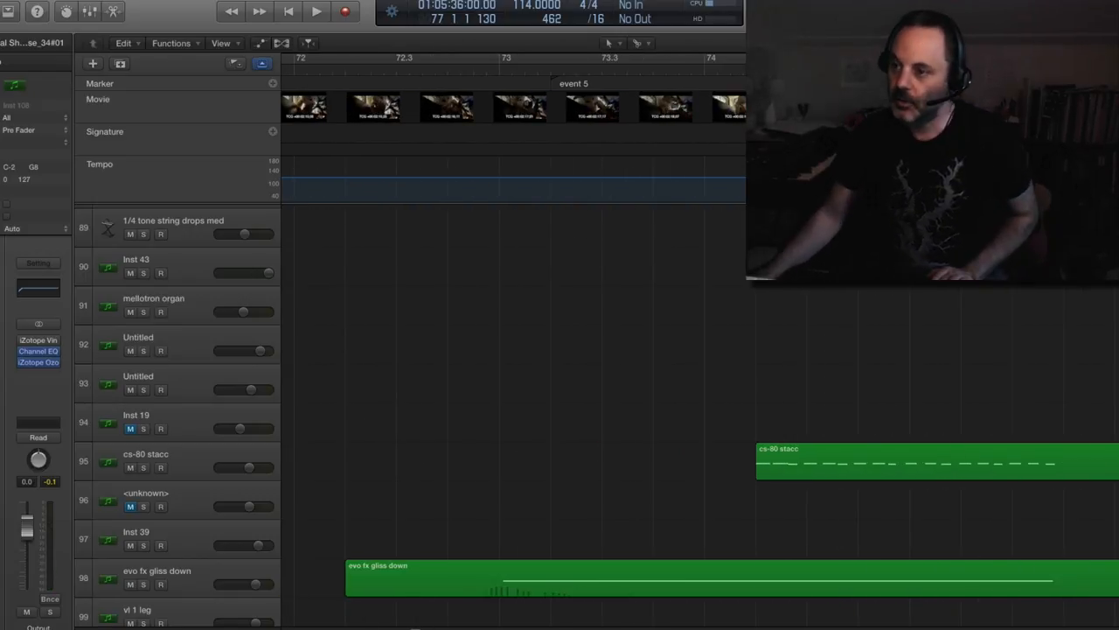
# Step: Reposition the playhead near the end of bar 78
pyautogui.click(316, 11)
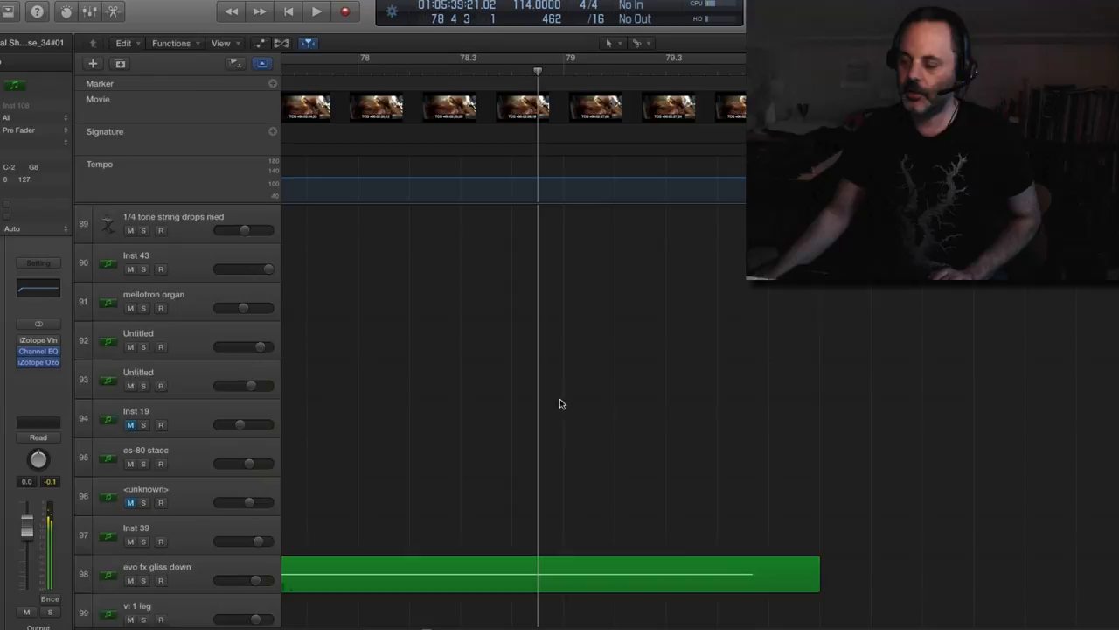
# Step: Solo cello stacc, bass stacc and albion 1 cello and bass leg, then play
pyautogui.scroll(-3)
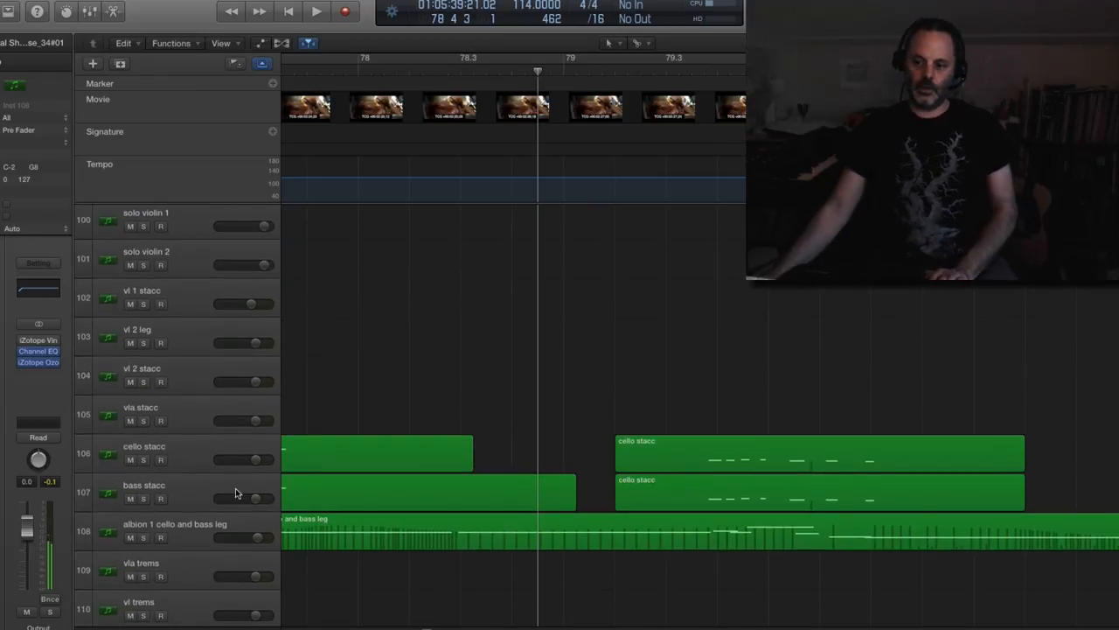
pyautogui.click(131, 498)
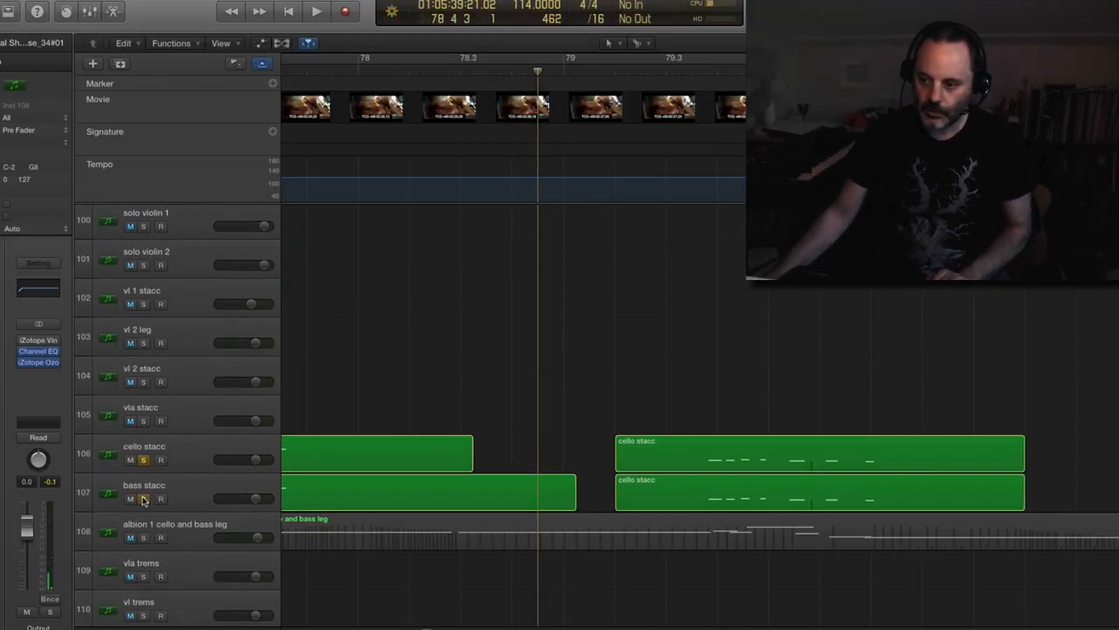
pyautogui.click(316, 11)
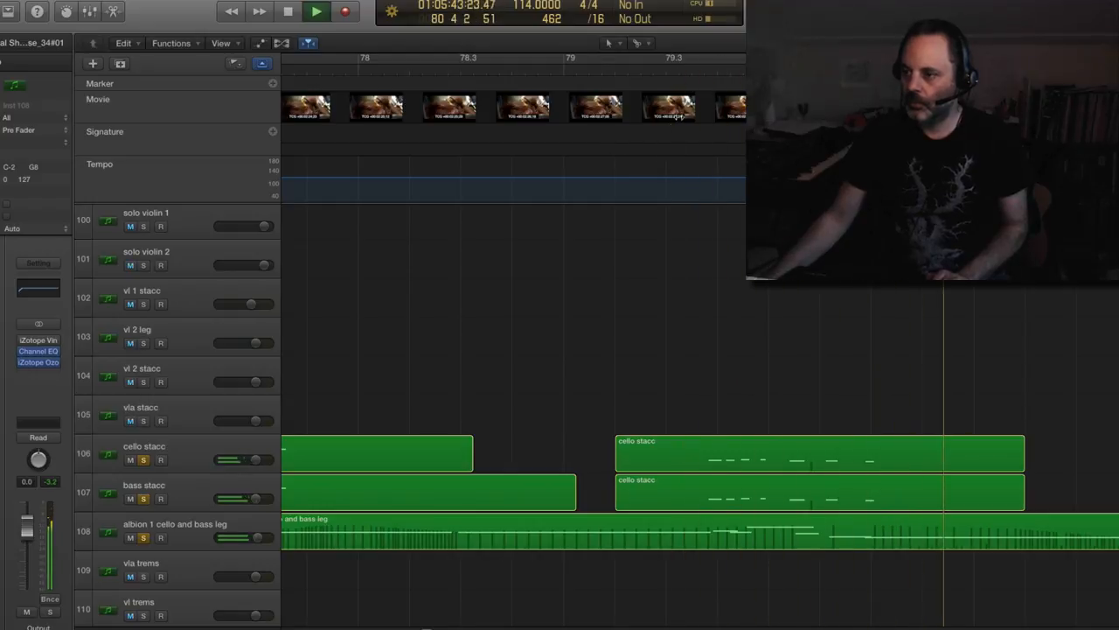
pyautogui.click(289, 12)
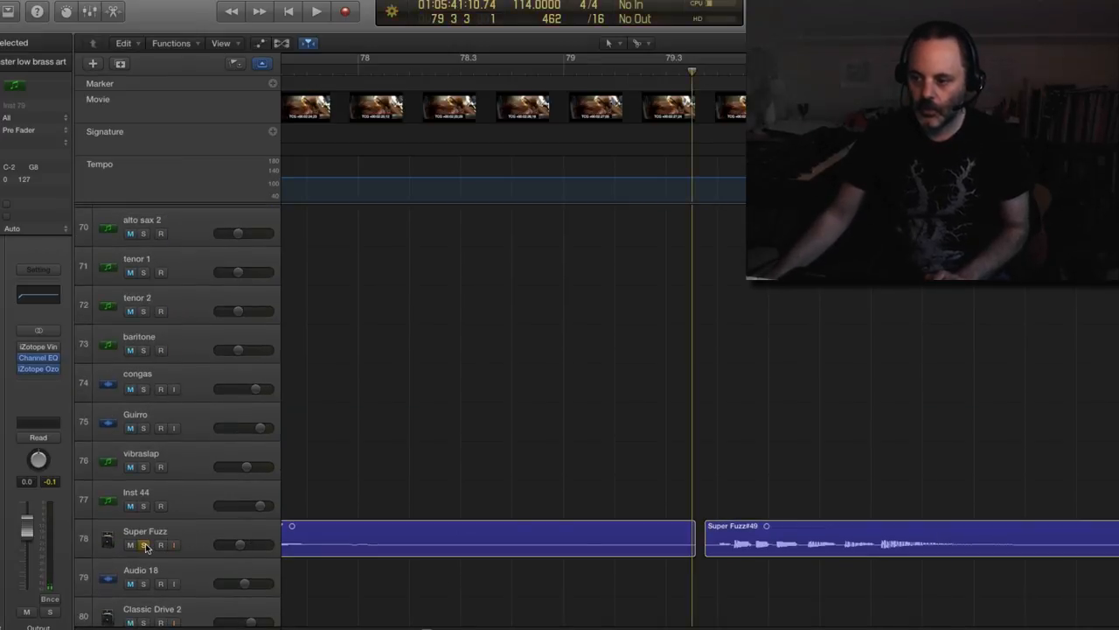
# Step: Solo Super Fuzz, play it over the weirdness electronic section, then stop
pyautogui.click(315, 11)
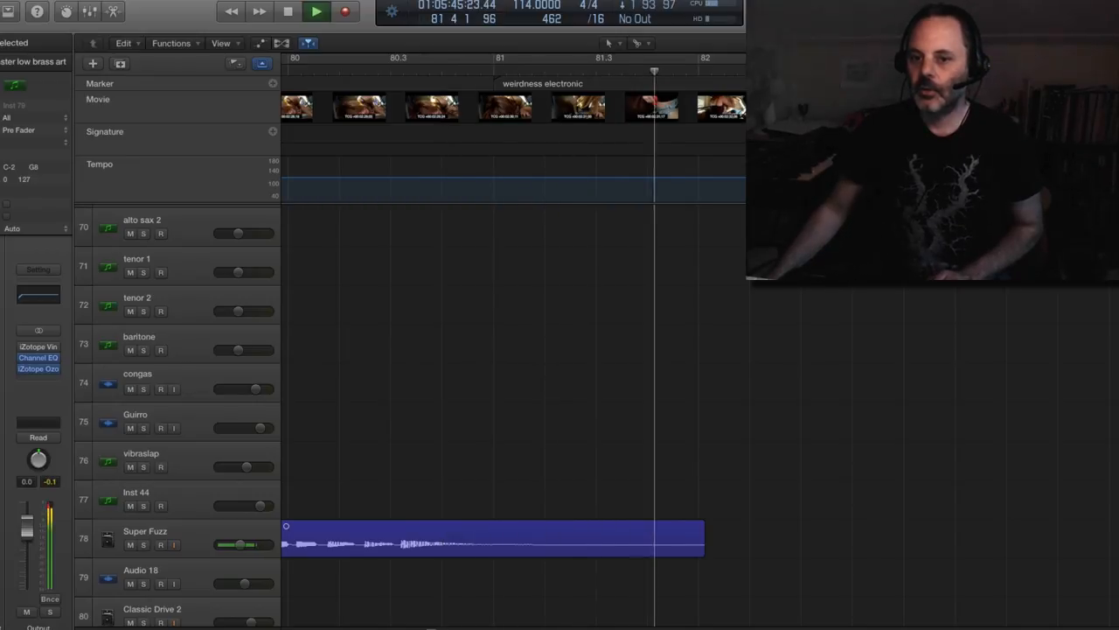
pyautogui.click(289, 11)
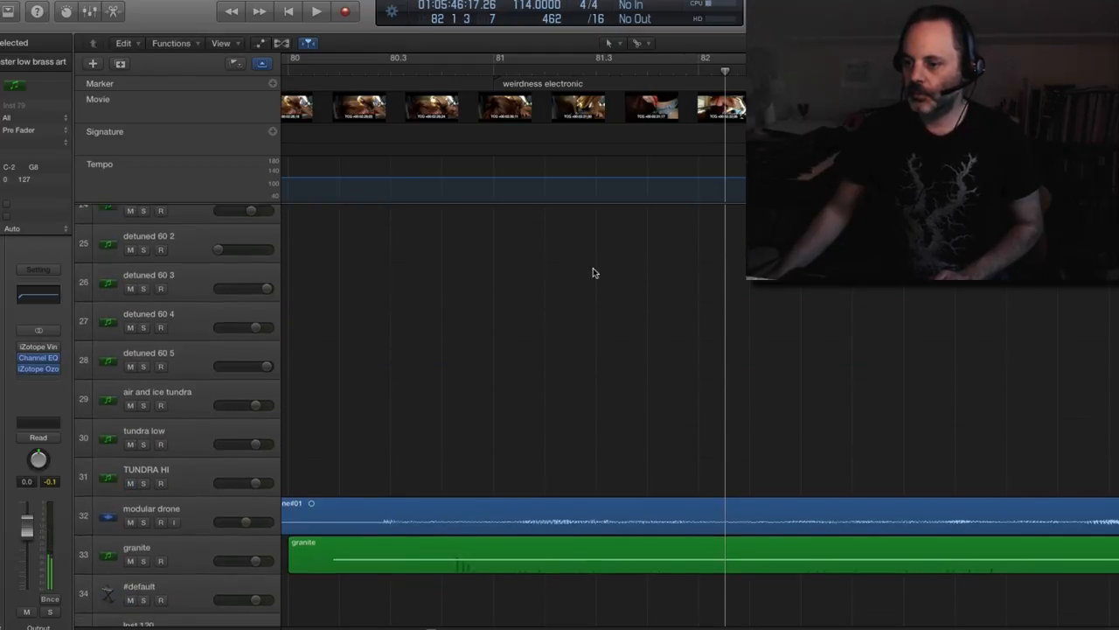
# Step: Scroll to the drone tracks and solo Audio 35 while playing near bar 80
pyautogui.scroll(-3)
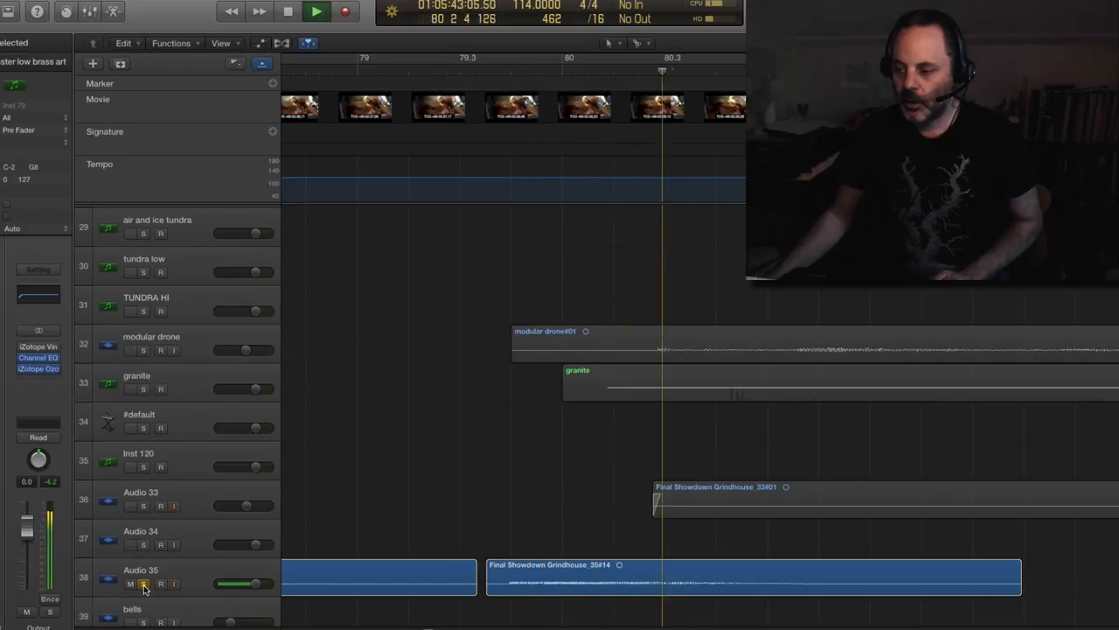
pyautogui.click(315, 11)
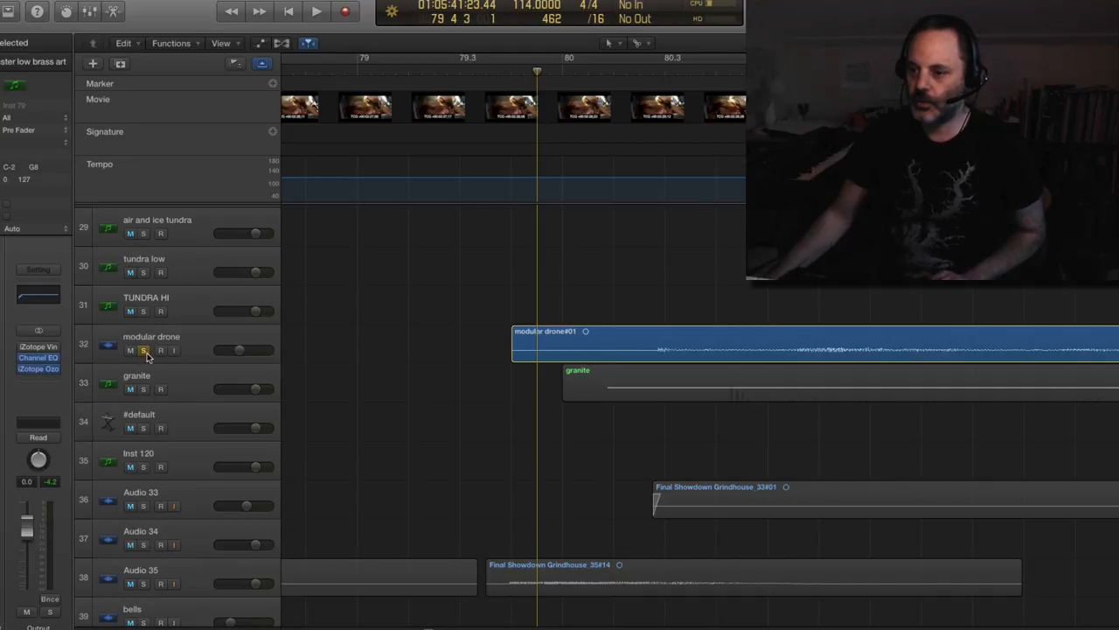
# Step: Solo the modular drone, then solo Audio 33 to hear it alone
pyautogui.click(315, 11)
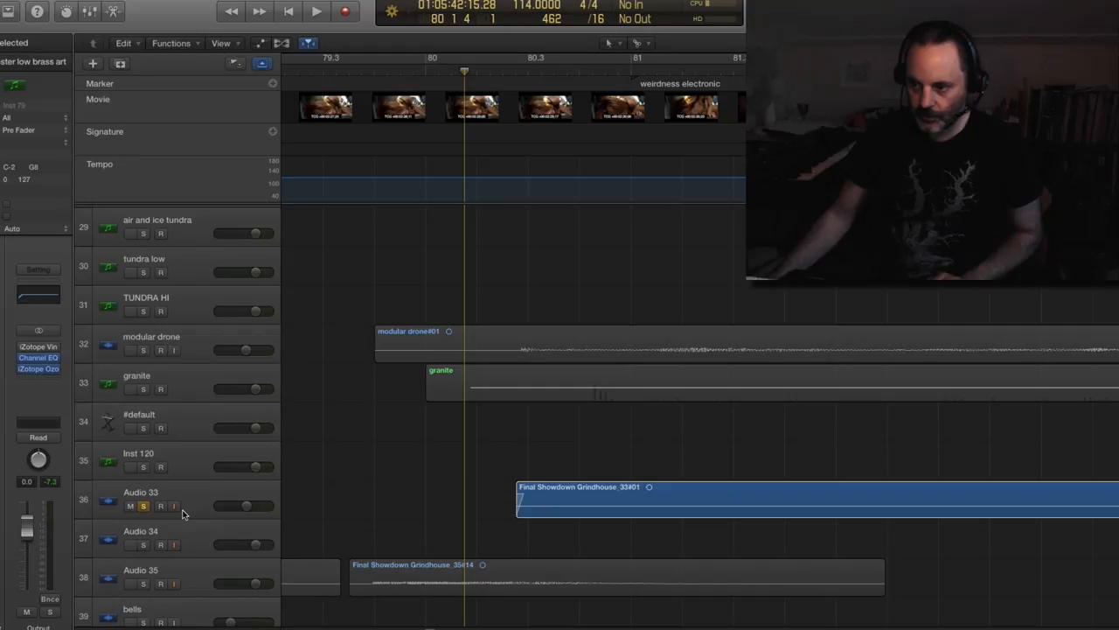
pyautogui.click(316, 11)
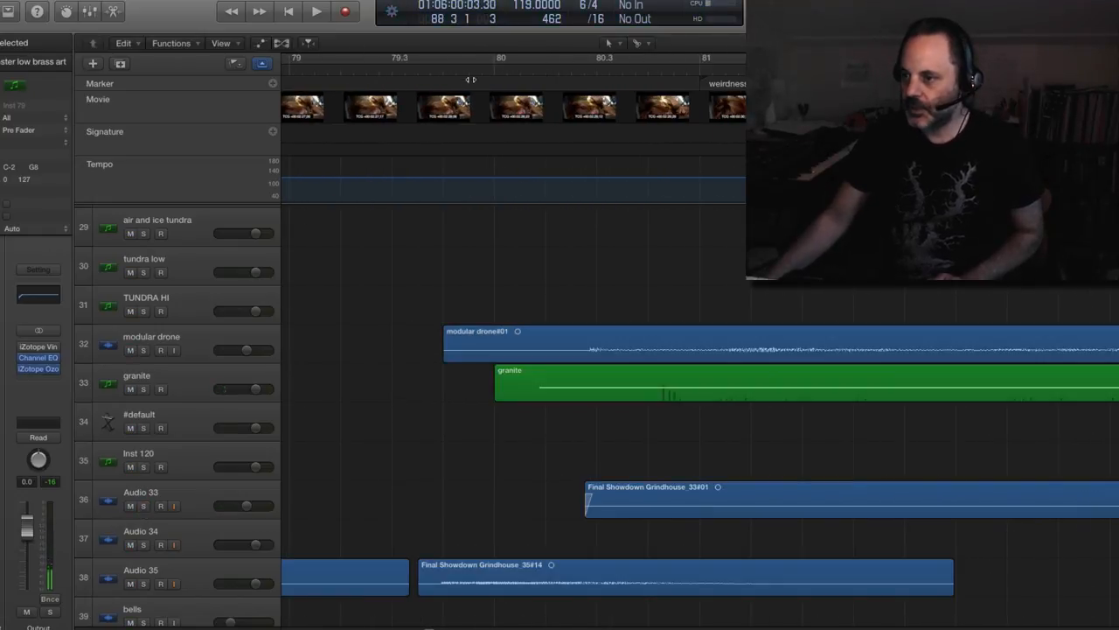
# Step: Play the arrangement from bar 79 through to the fast ostinato marker at bar 90
pyautogui.click(404, 70)
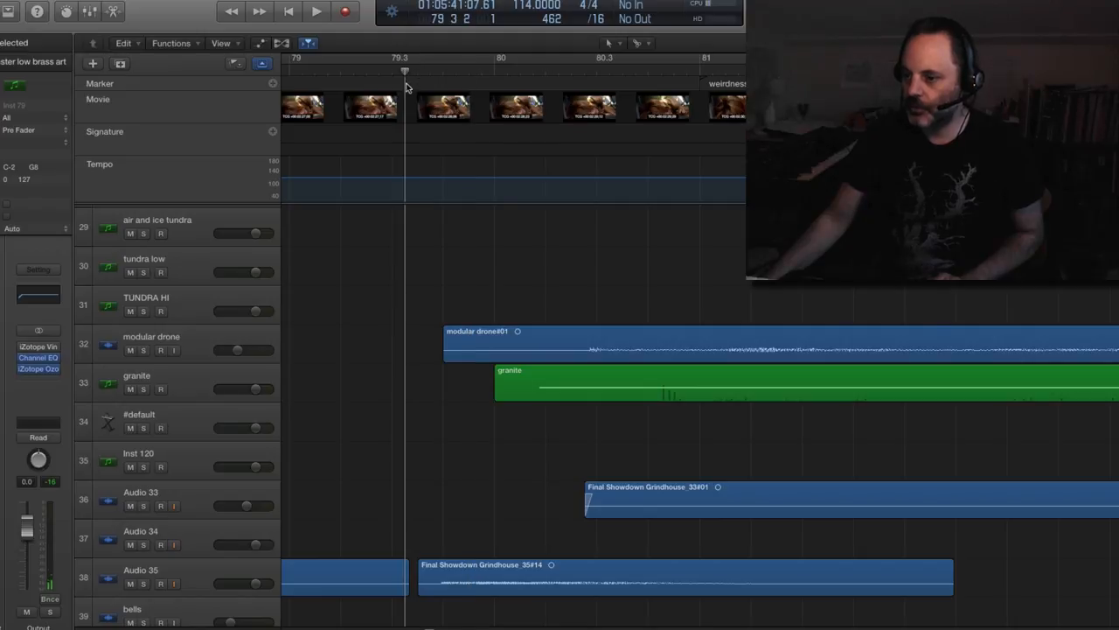
pyautogui.click(316, 12)
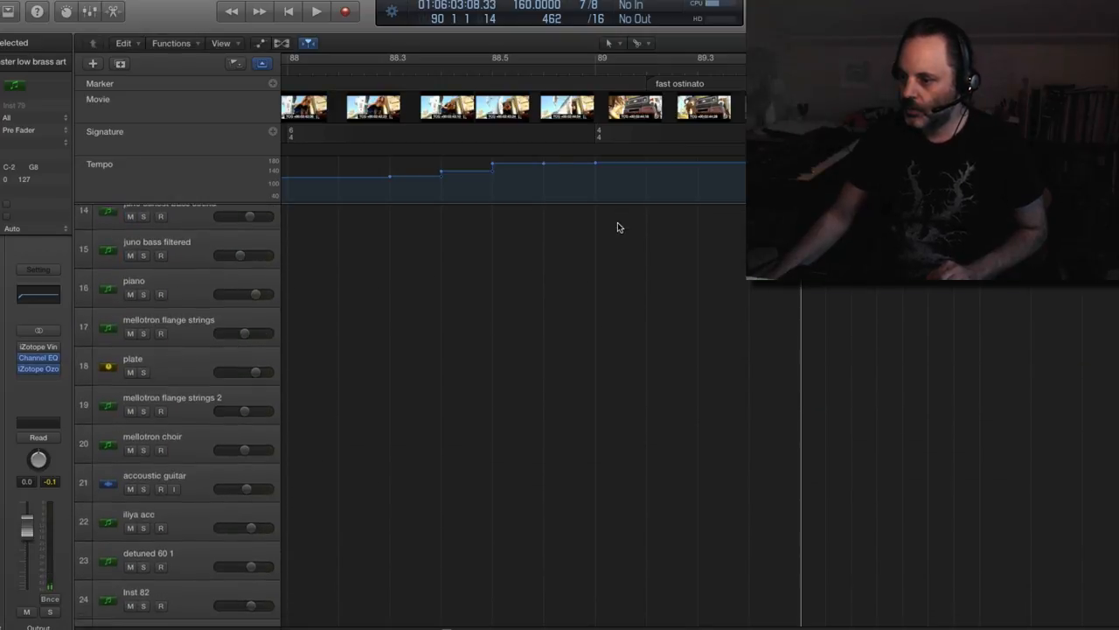
# Step: Trim the modular drone region's end back to about bar 89
pyautogui.scroll(-3)
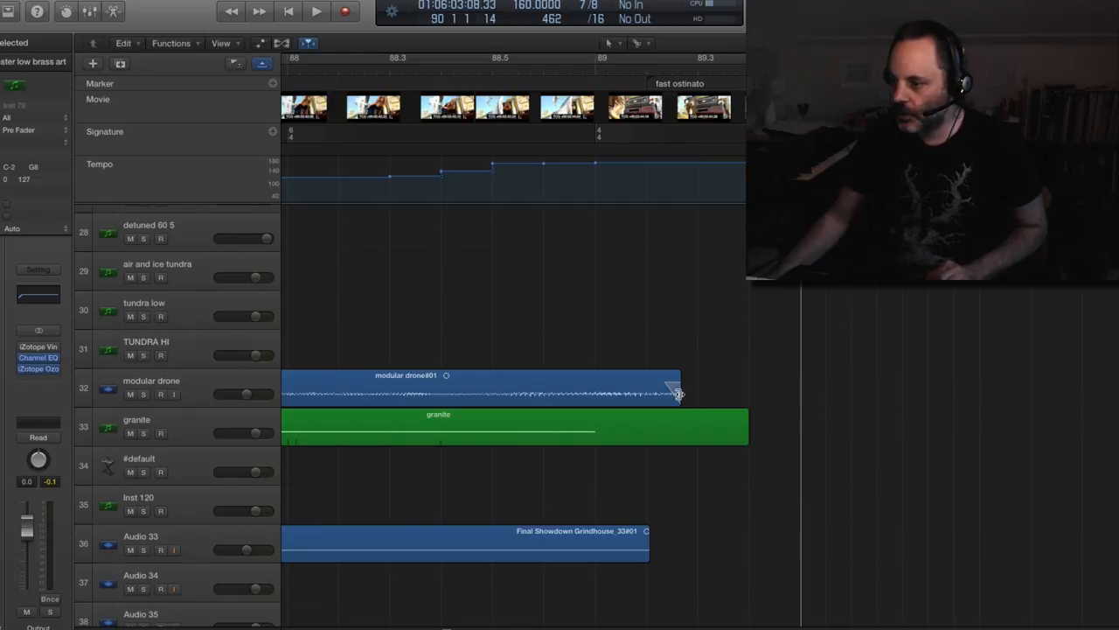
pyautogui.moveTo(678, 391); pyautogui.dragTo(651, 393)
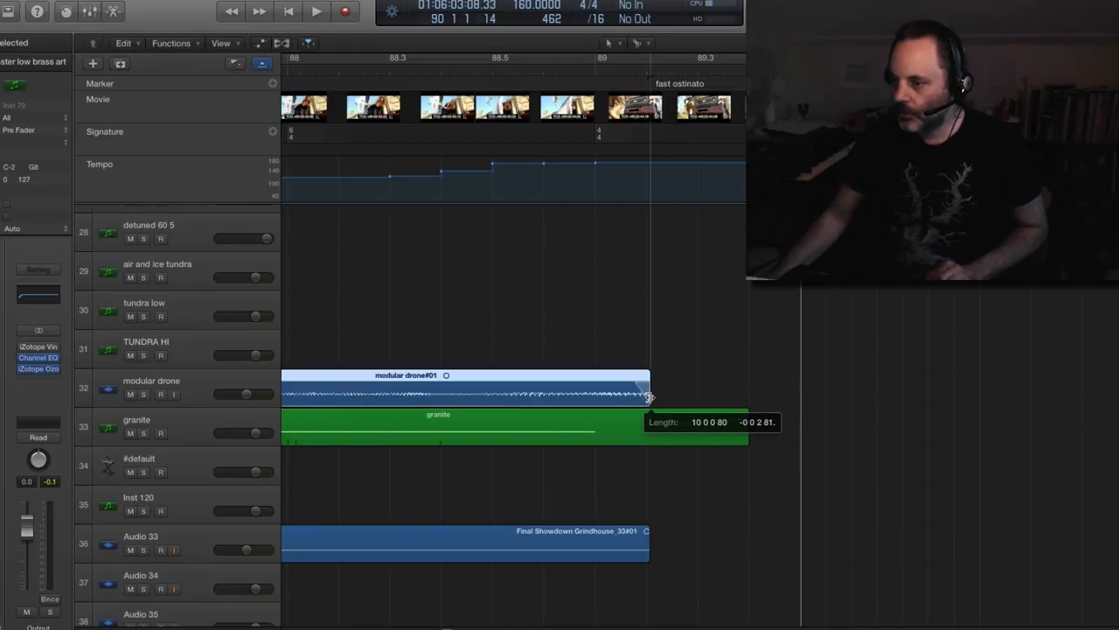